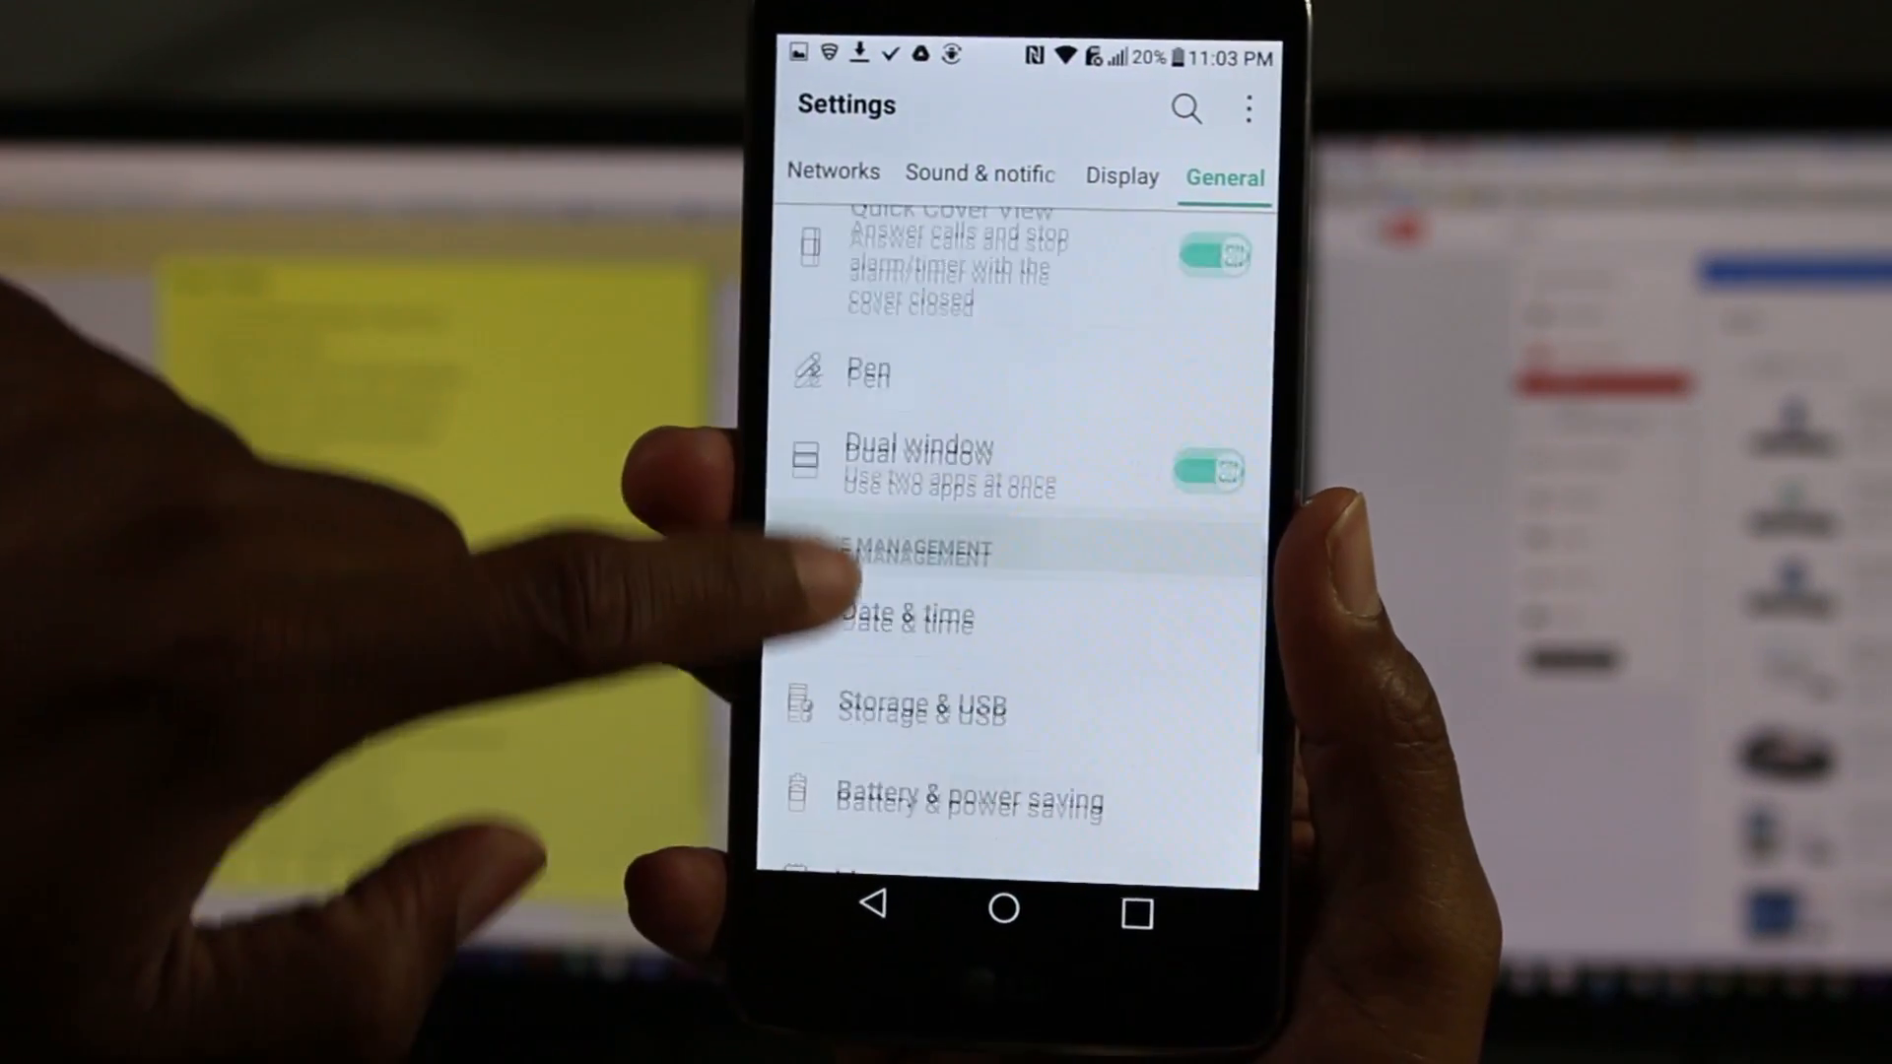
From General settings, open Factory data reset, showing the Reset Phone screen and 30% battery warning.
{"action": "scroll", "scroll_direction": "up", "scroll_amount": 3}
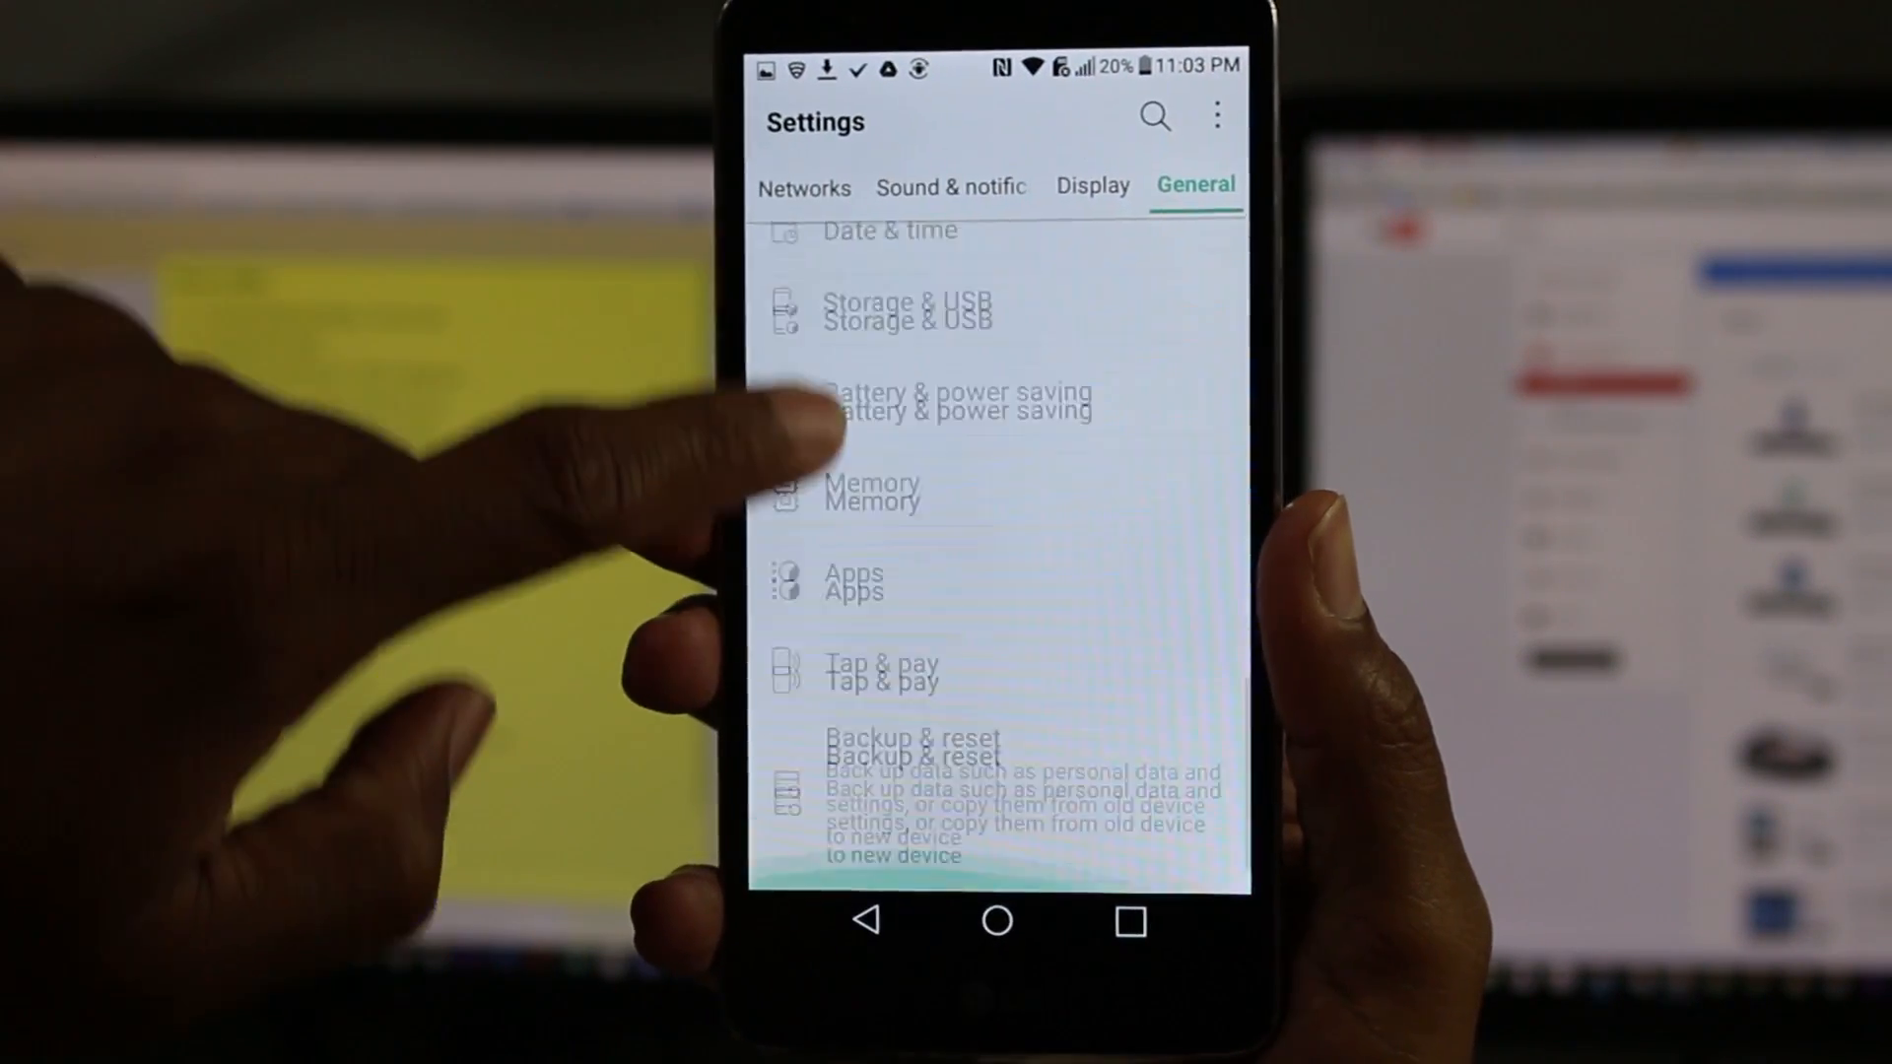
{"action": "scroll", "scroll_direction": "up", "scroll_amount": 3}
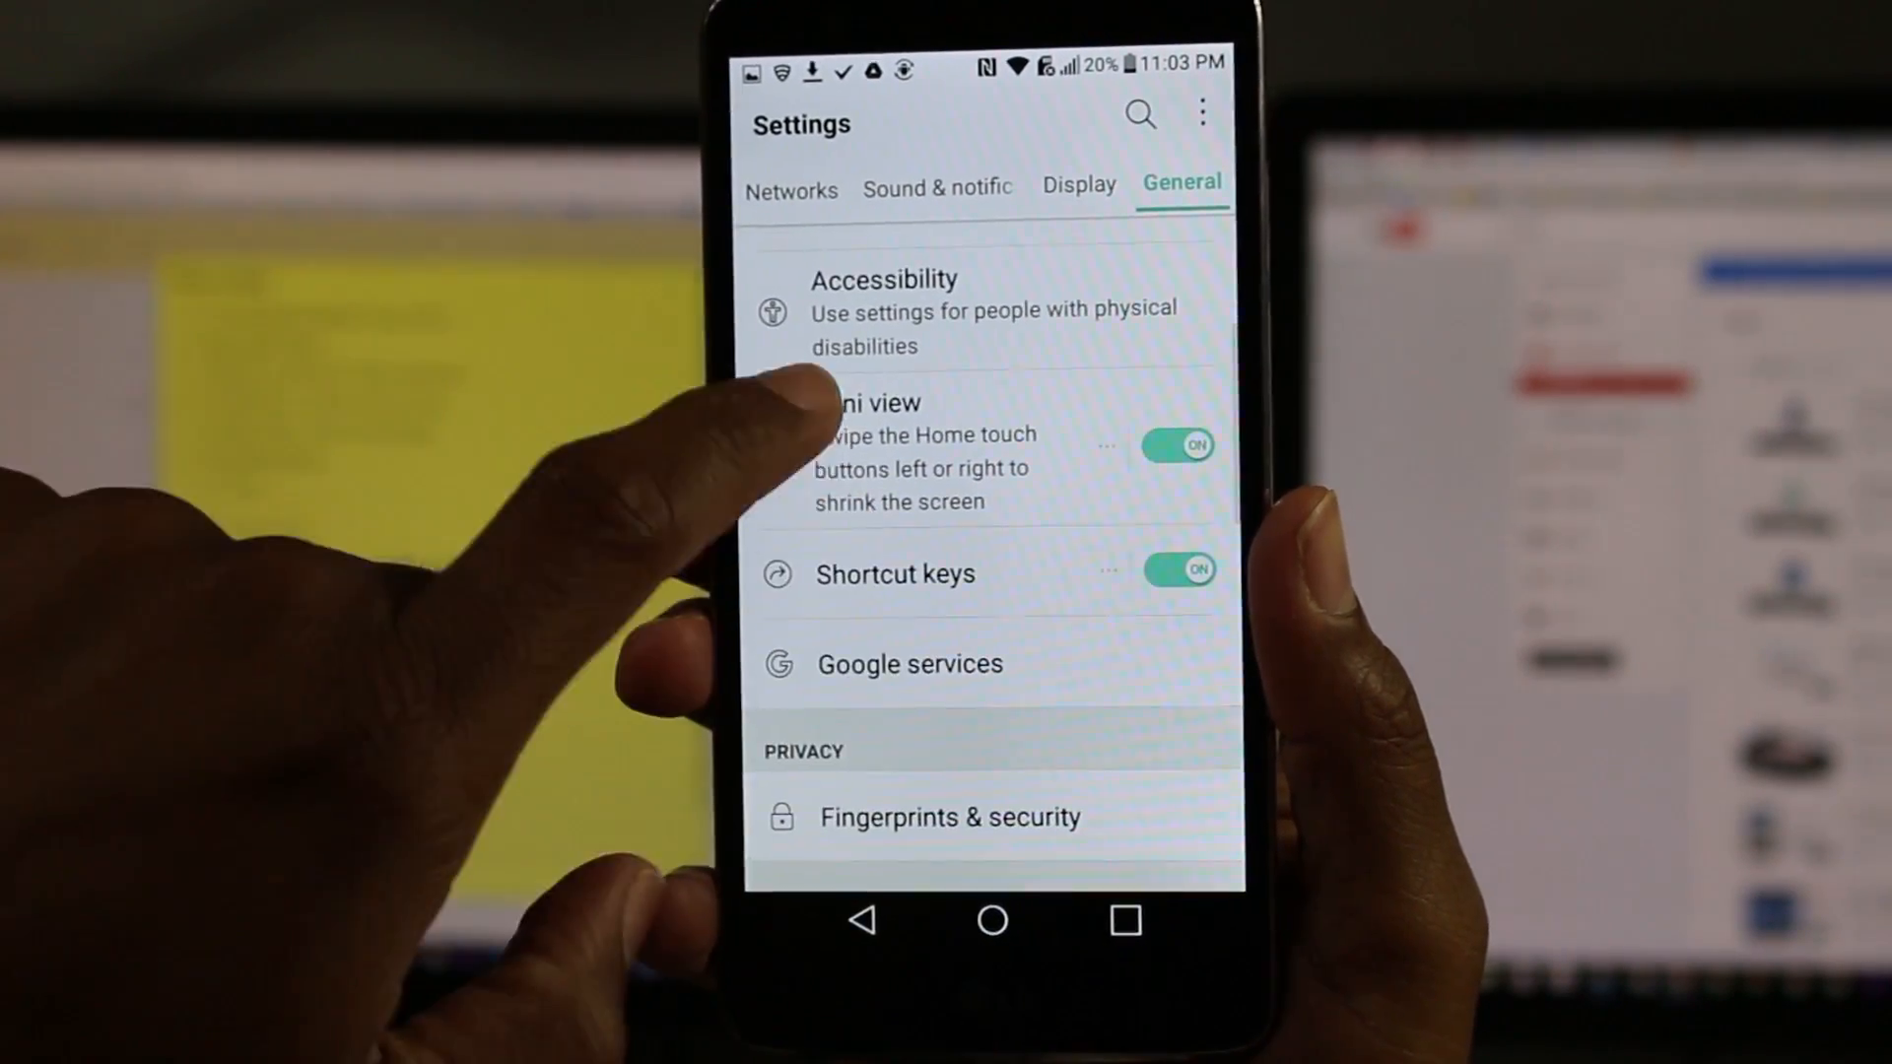
{"action": "scroll", "scroll_direction": "down", "scroll_amount": 3}
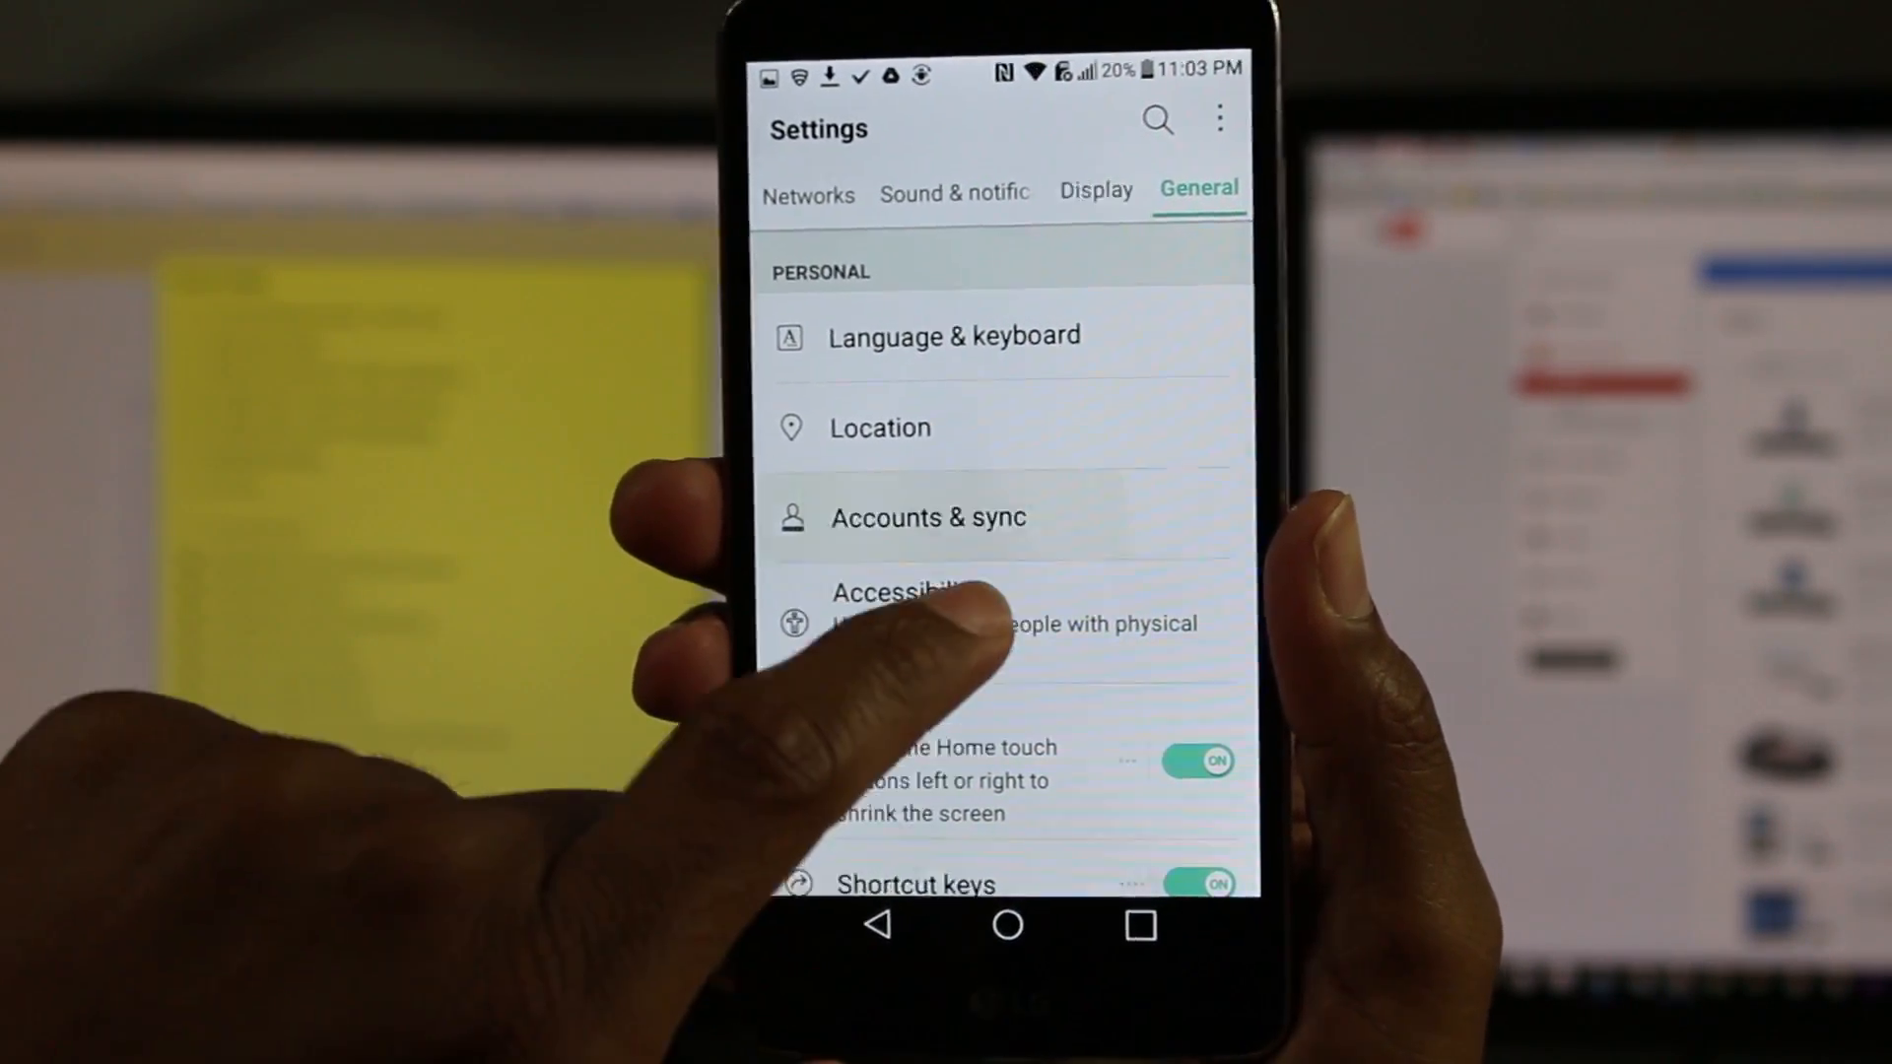
{"action": "left_click", "coordinate": [926, 517]}
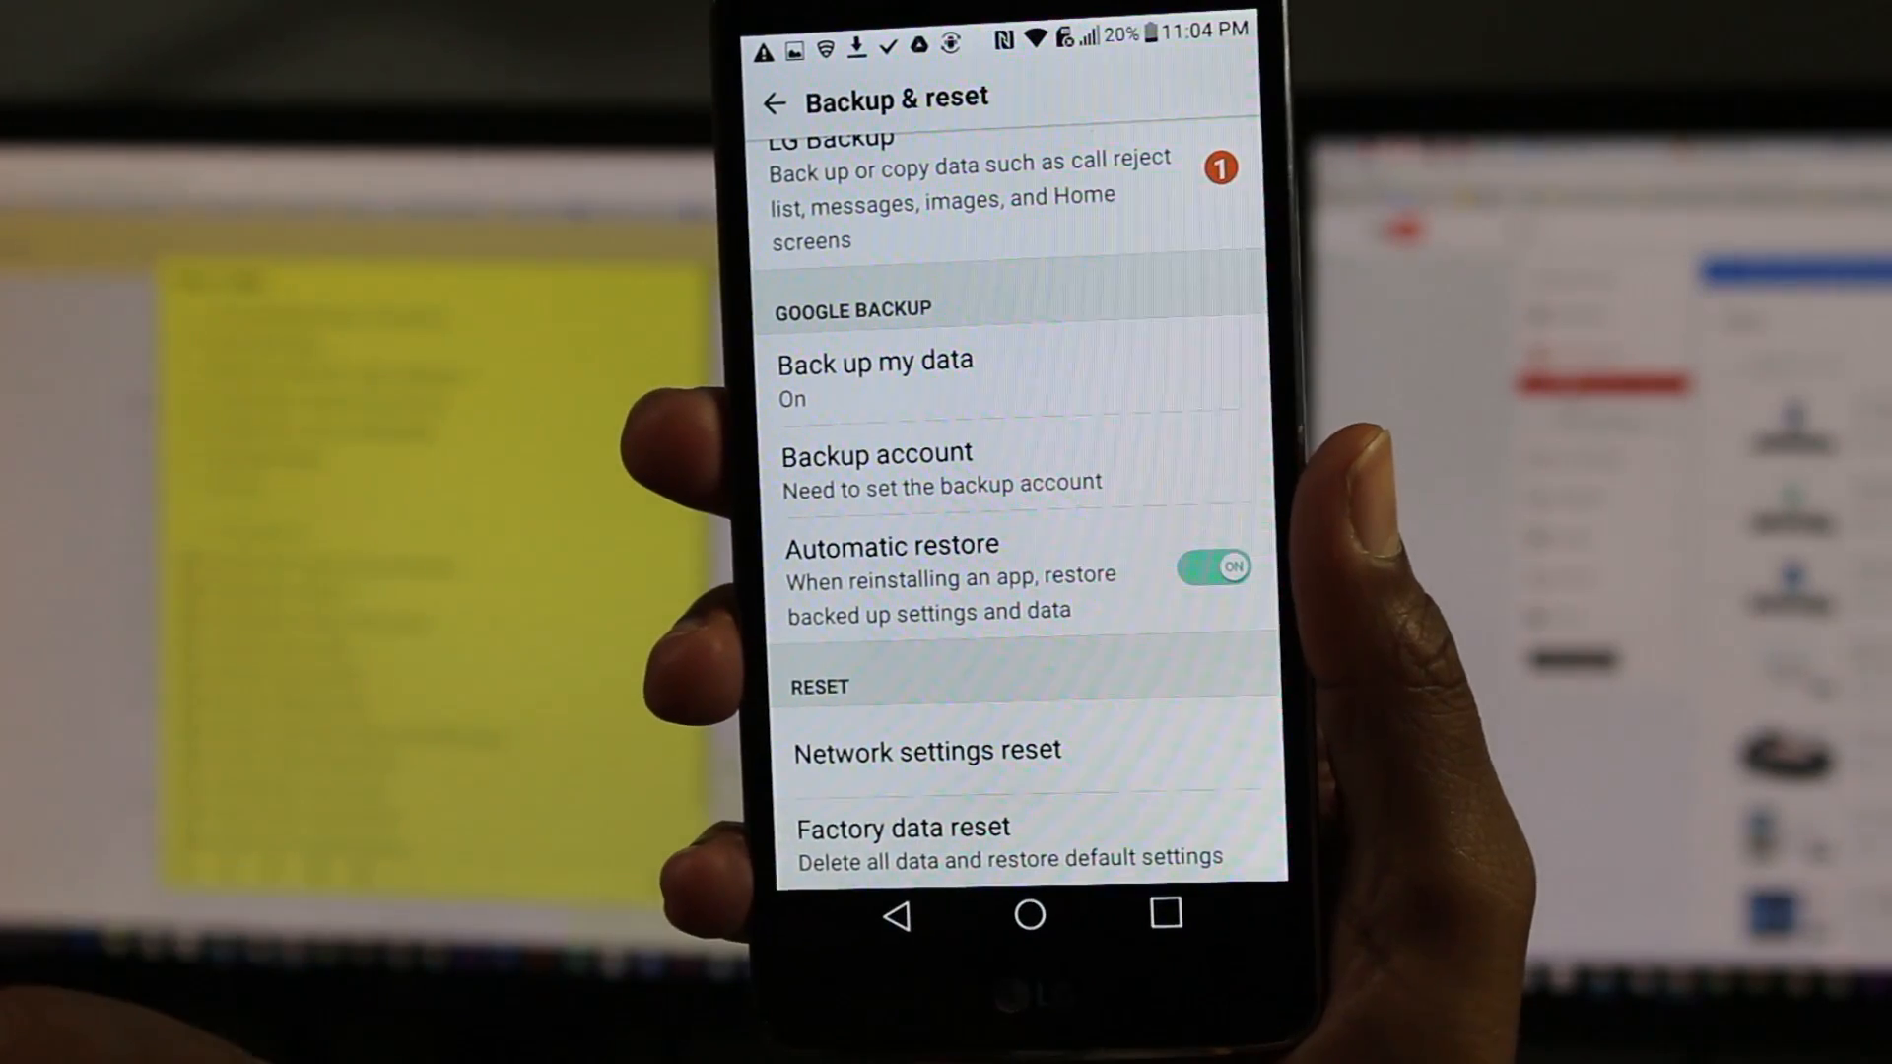
{"action": "left_click", "coordinate": [903, 828]}
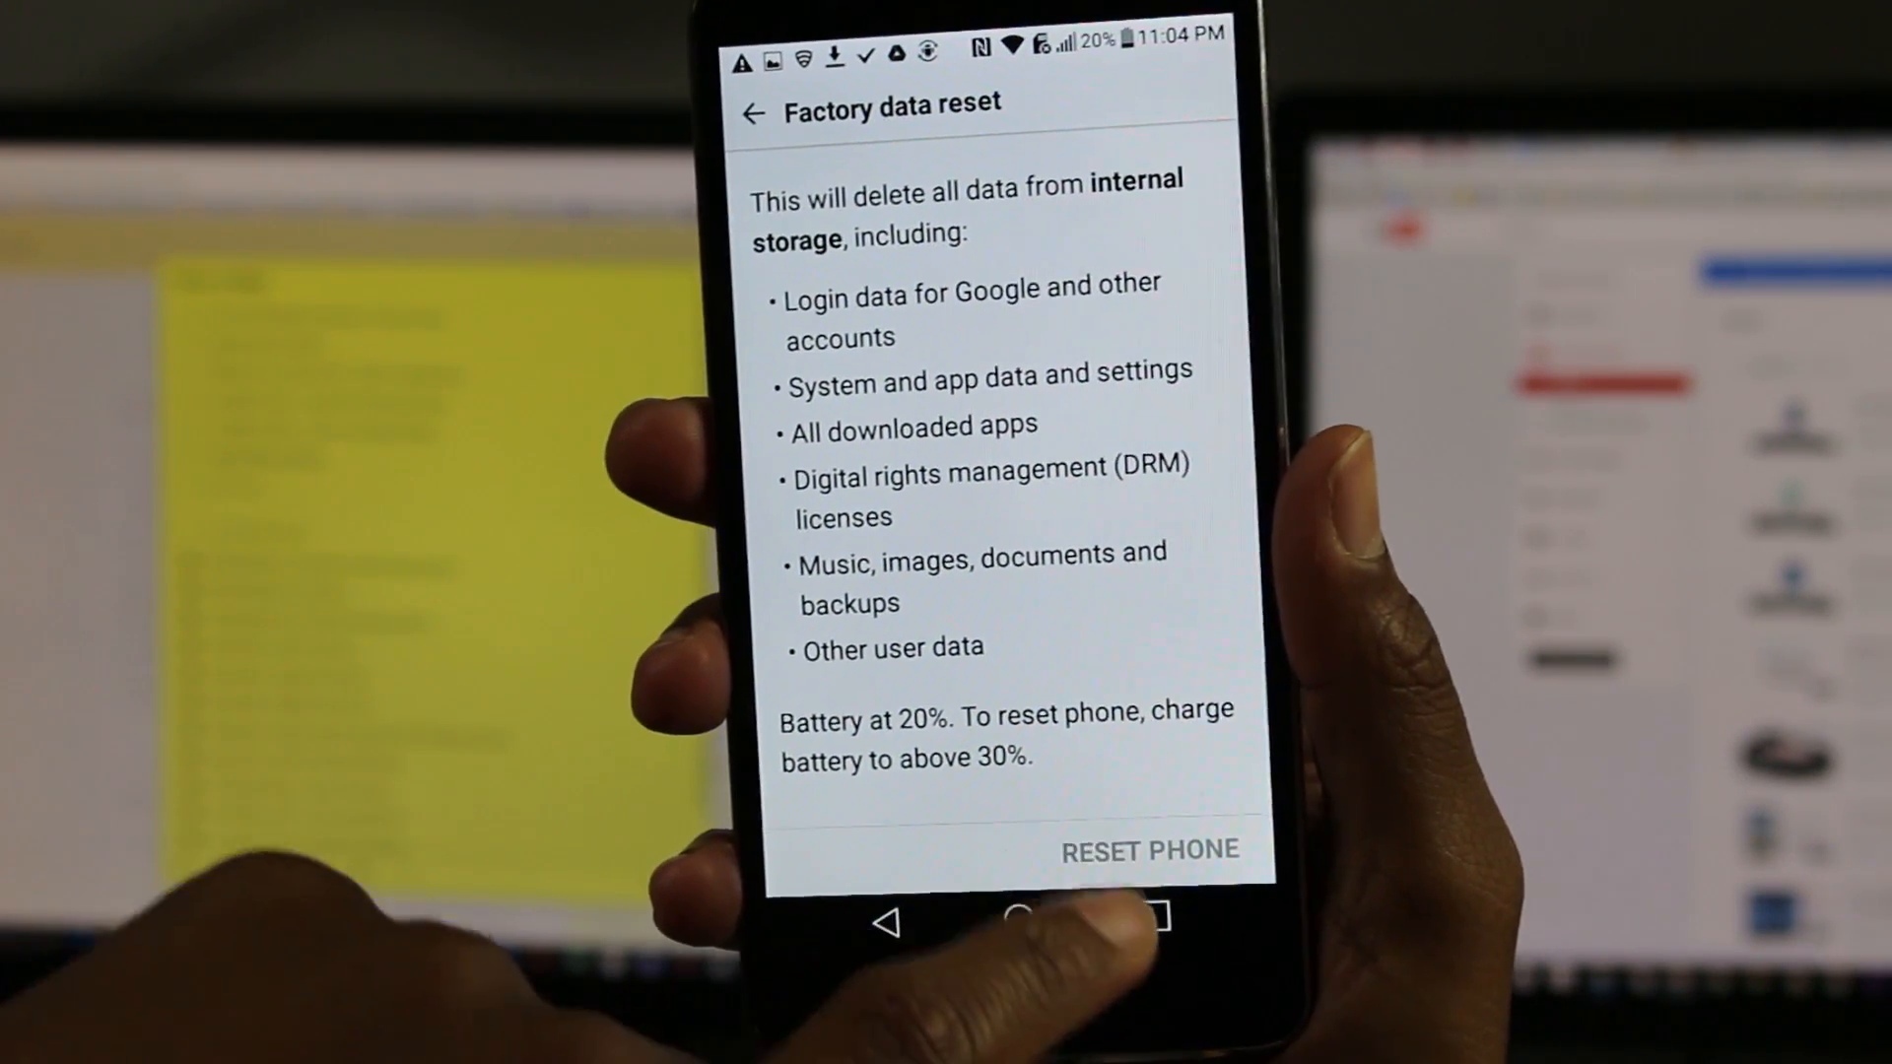